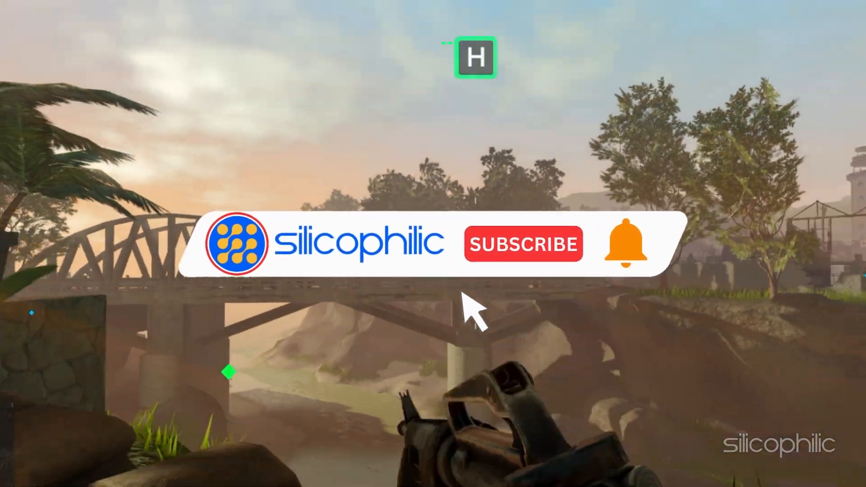
- Run C:\Windows\System32\drivers\etc\hosts and choose Notepad as the app to view it
left_click(523, 244)
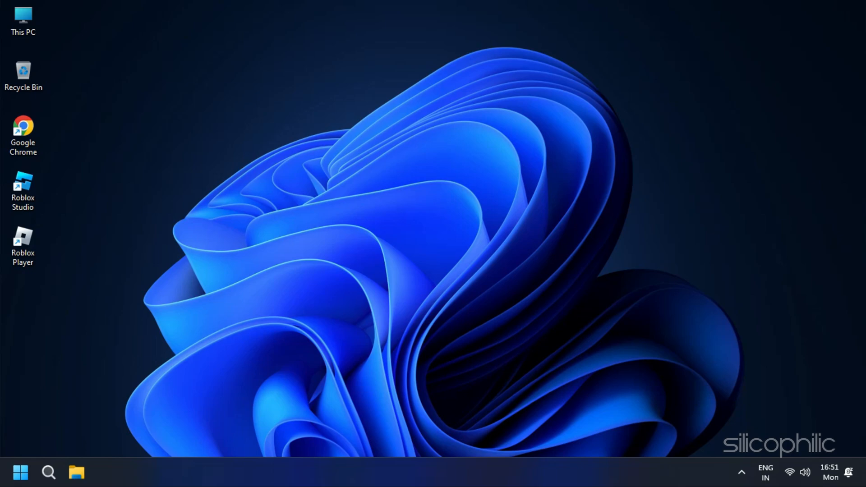
key("Win+r")
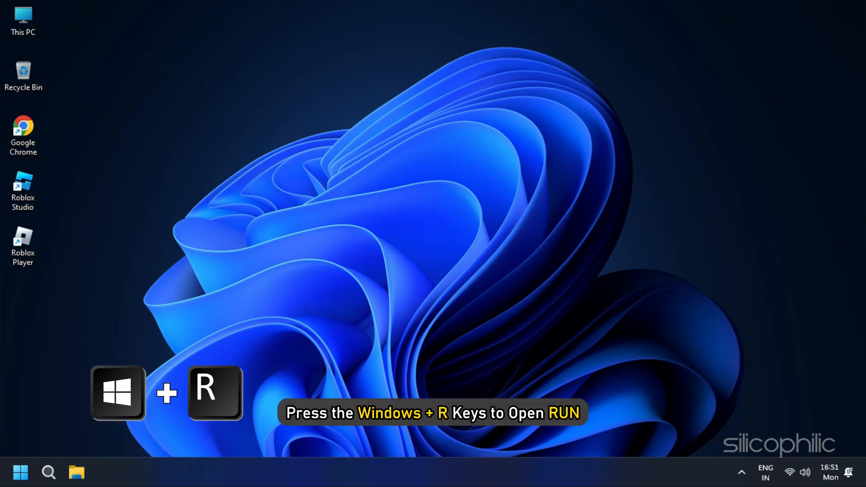
key("win+r")
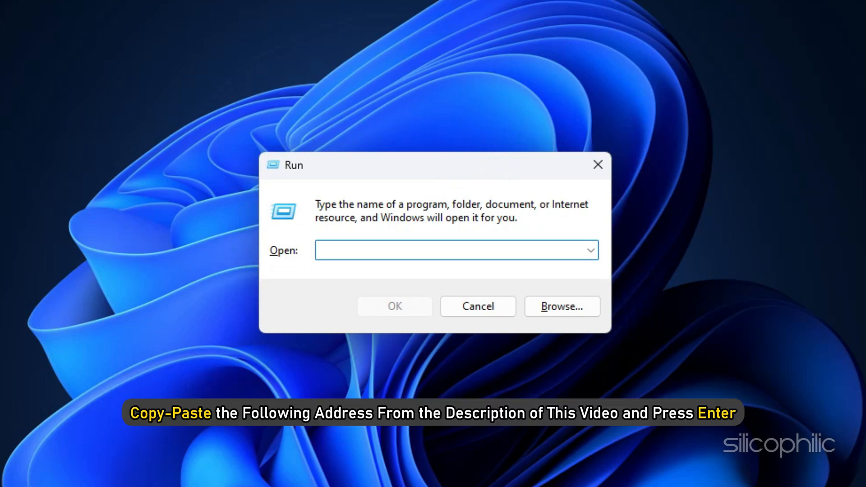
type("C:\\Windows\\System32\\drivers\\etc\\hosts")
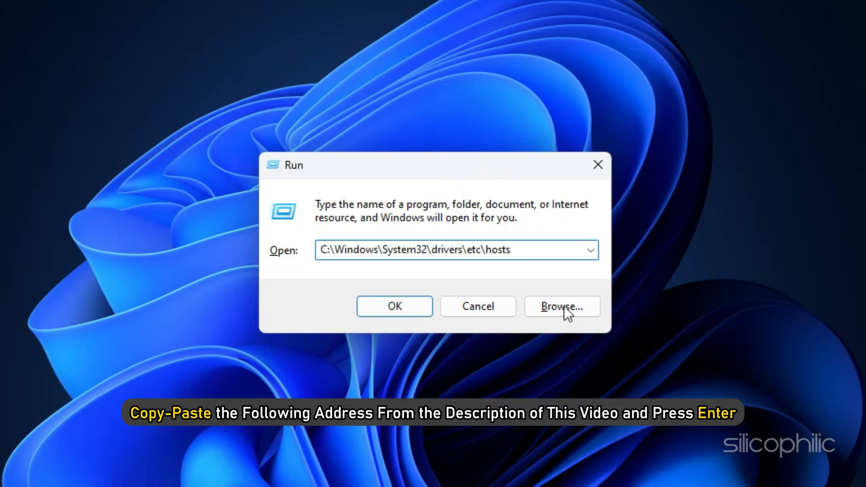
left_click(394, 306)
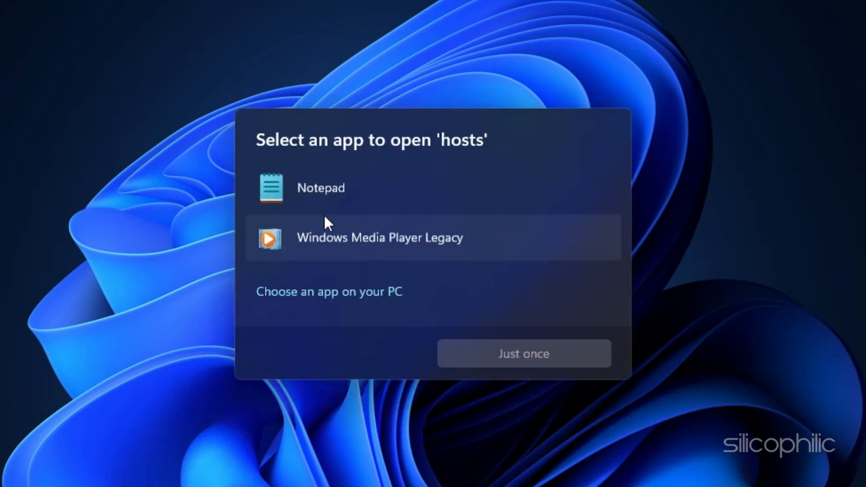
left_click(321, 188)
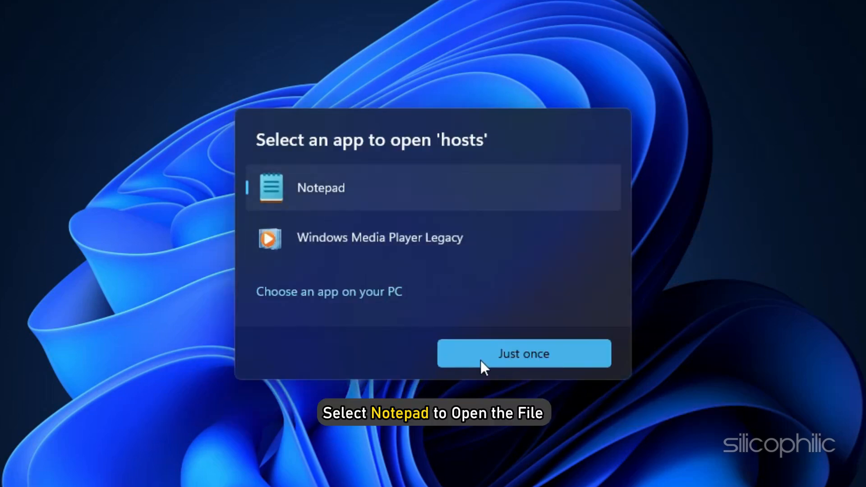
- Search the hosts file in Notepad for 'Roblox' entries just this once
left_click(522, 353)
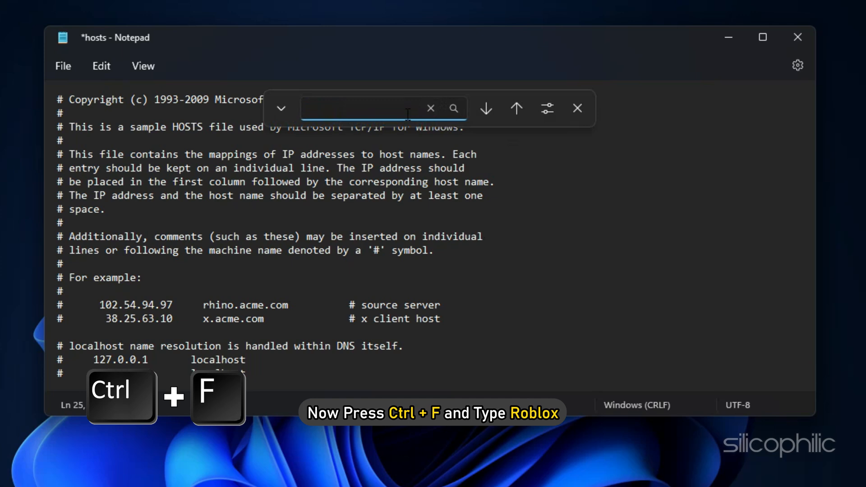
type("Roblox")
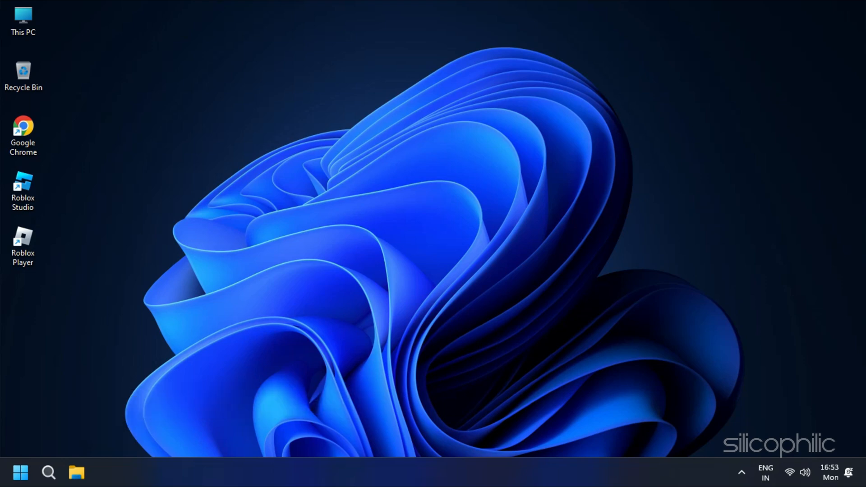
- Set Roblox Player's Compatibility to disable fullscreen optimizations and run as administrator
right_click(23, 237)
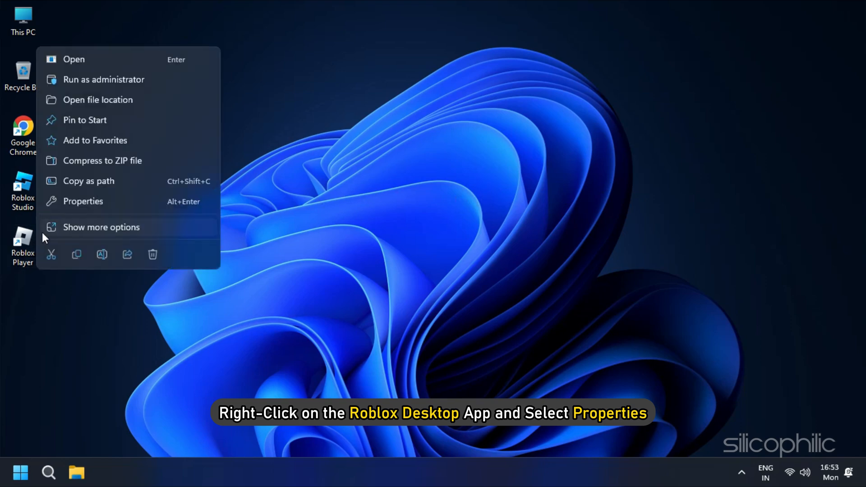
left_click(83, 201)
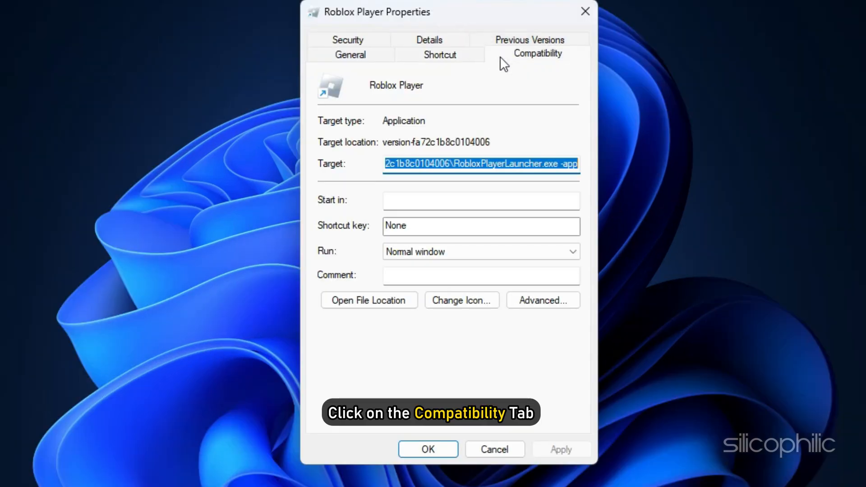
left_click(536, 53)
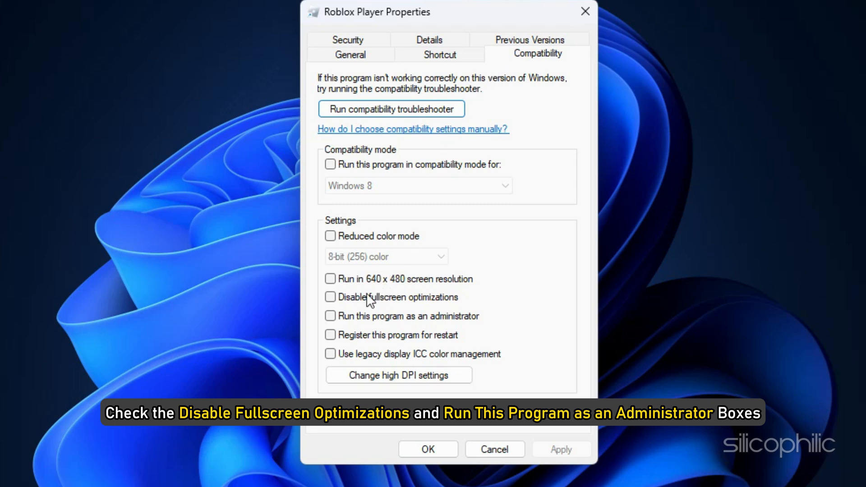
left_click(330, 297)
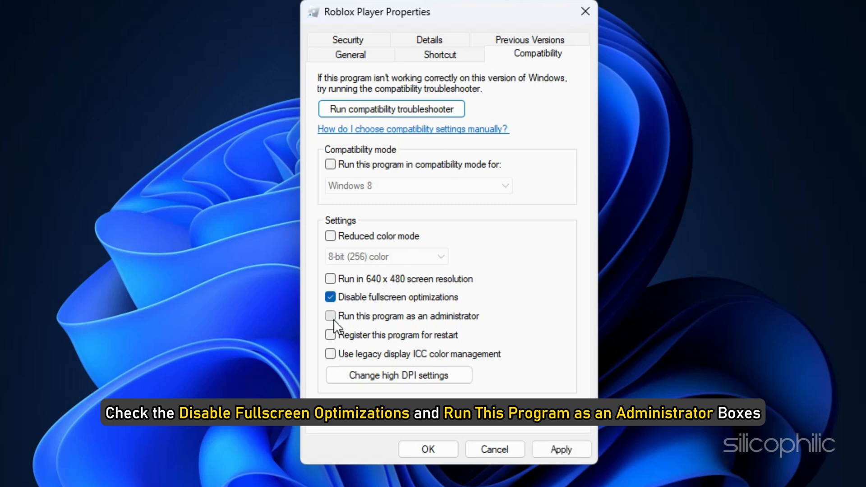
left_click(331, 316)
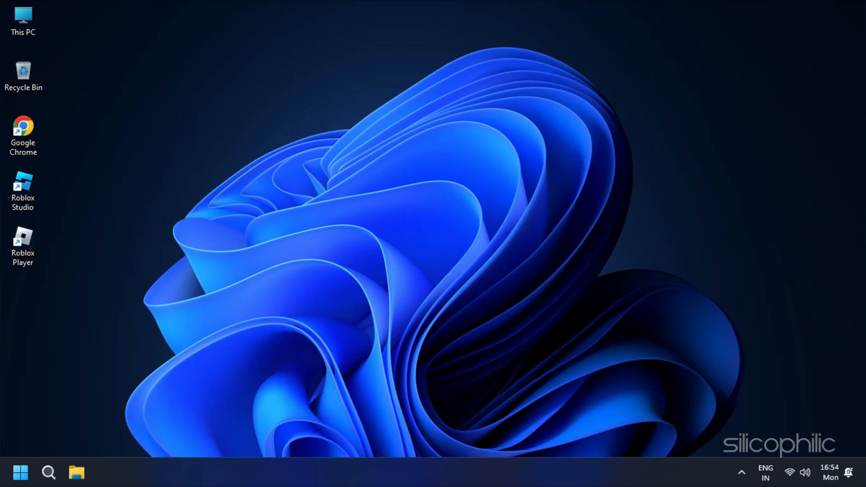
- Run %localappdata% to reach the local app data folder
key("win+r")
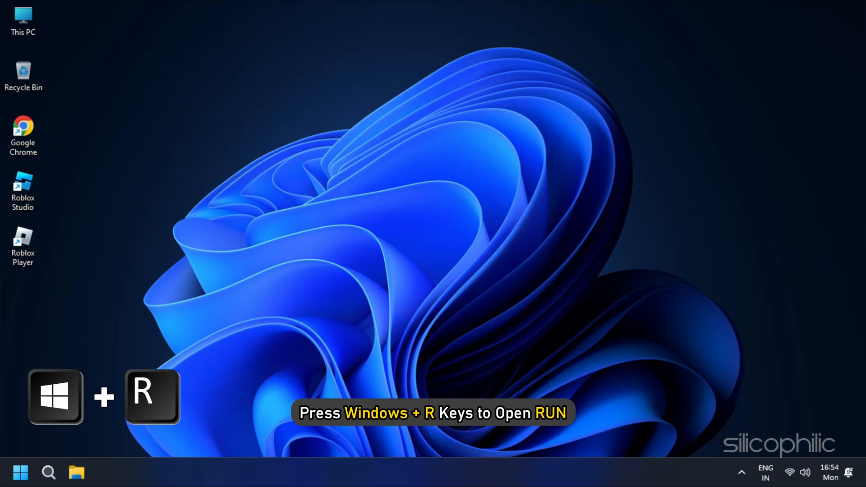
key("win+r")
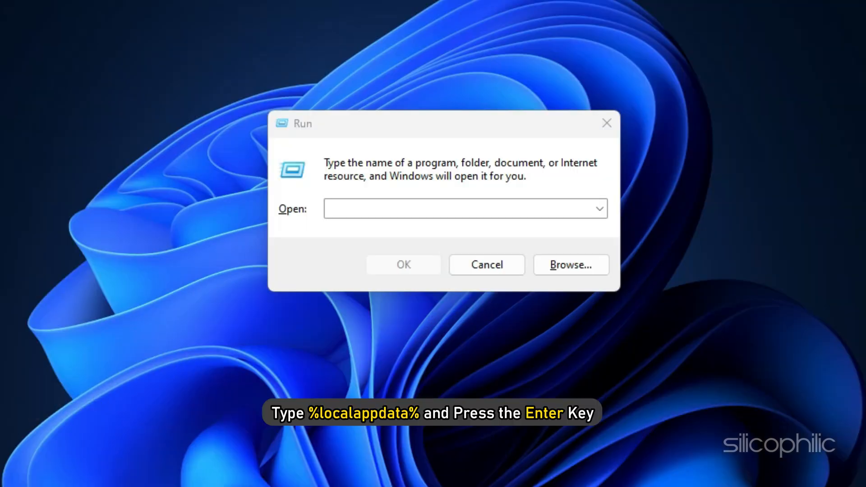
type("%localappdata%")
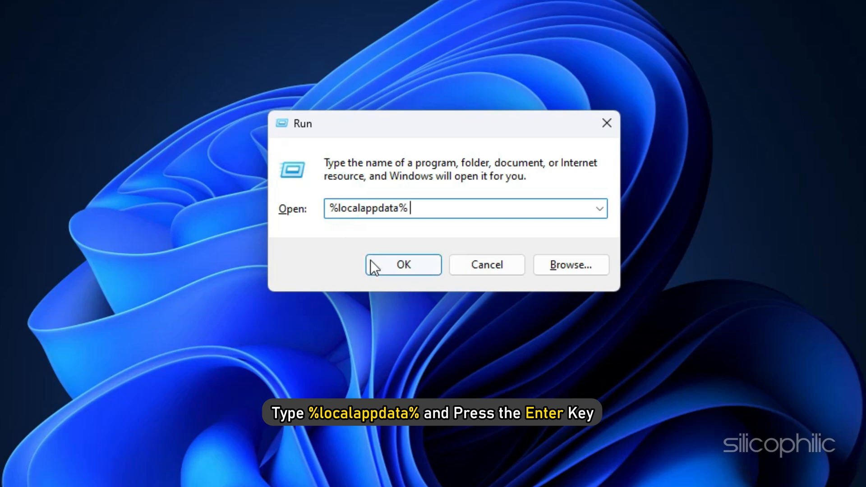
left_click(404, 264)
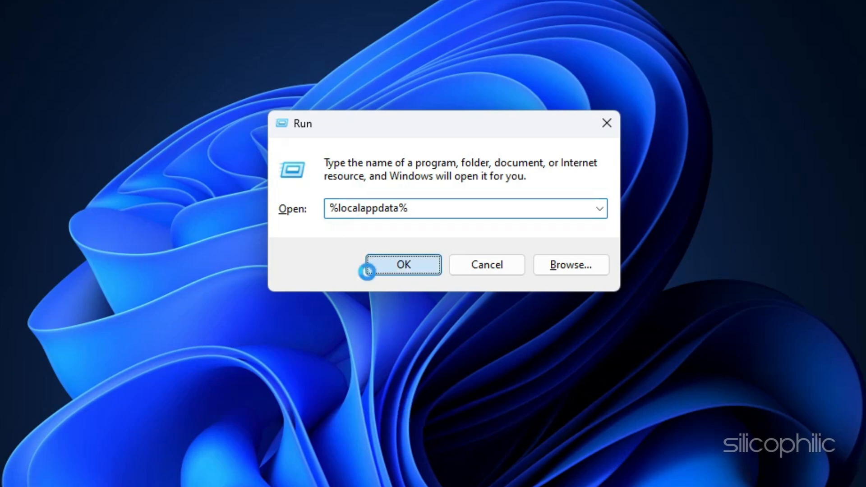
- In the local Temp folder, bring up delete actions for the Roblox folder
left_click(403, 265)
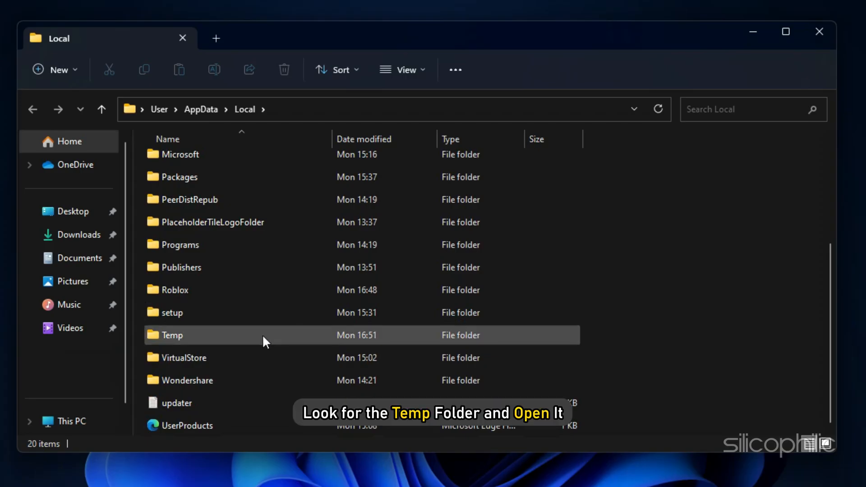
double_click(171, 335)
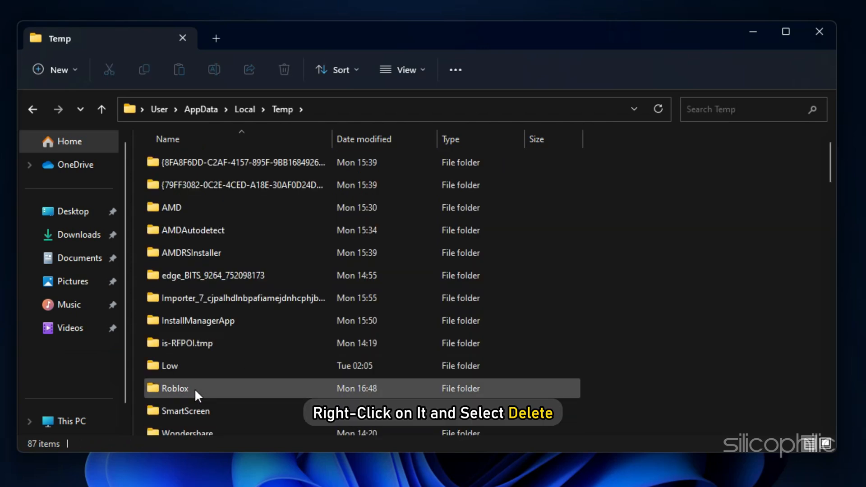
right_click(176, 388)
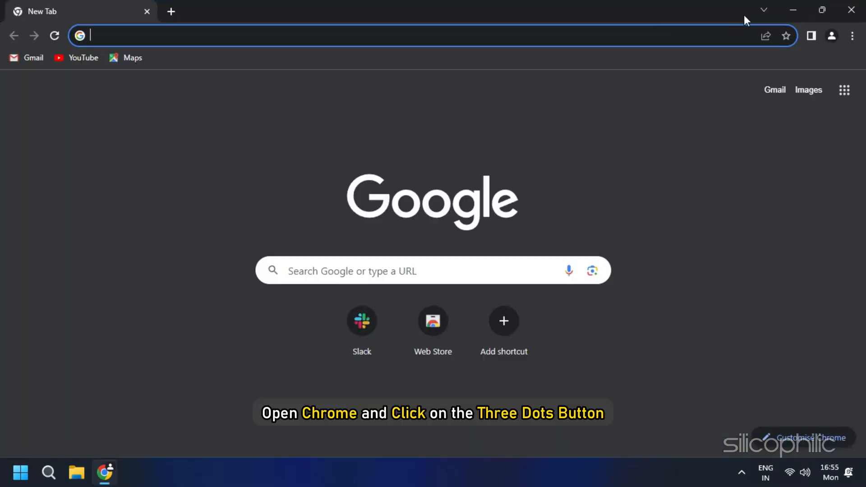
- Clear Chrome's cookies and cached files for All time via Clear browsing data
left_click(852, 36)
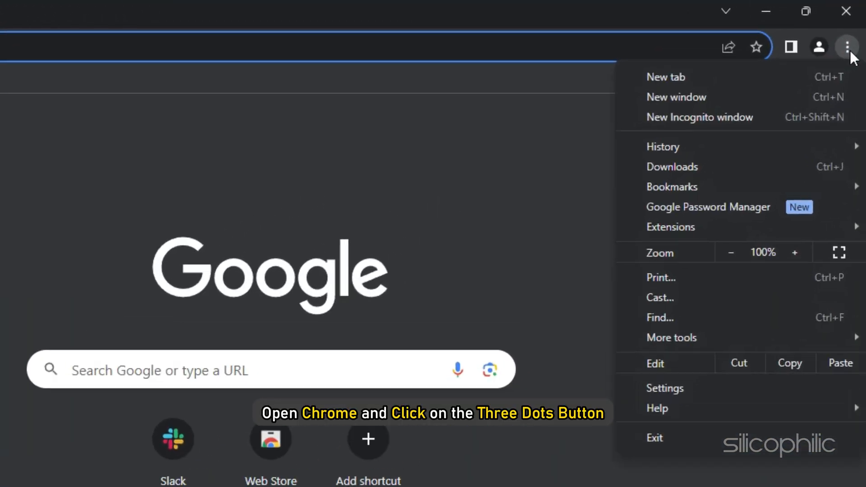
left_click(672, 338)
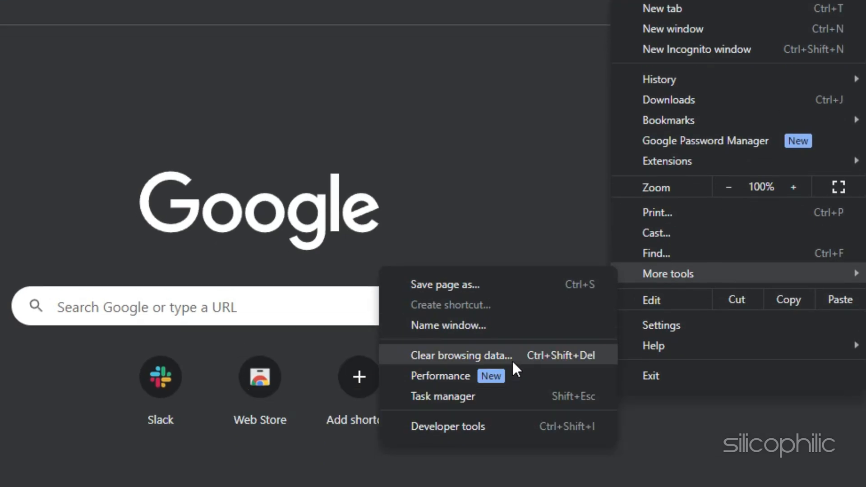
left_click(462, 355)
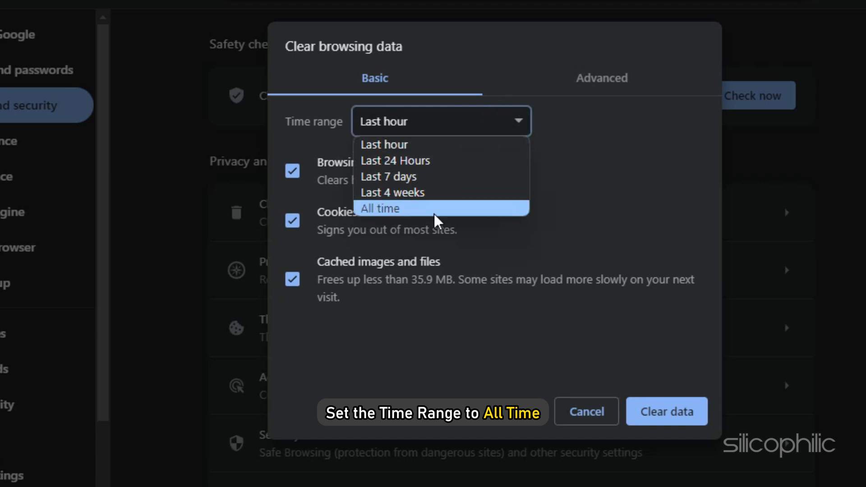
left_click(378, 208)
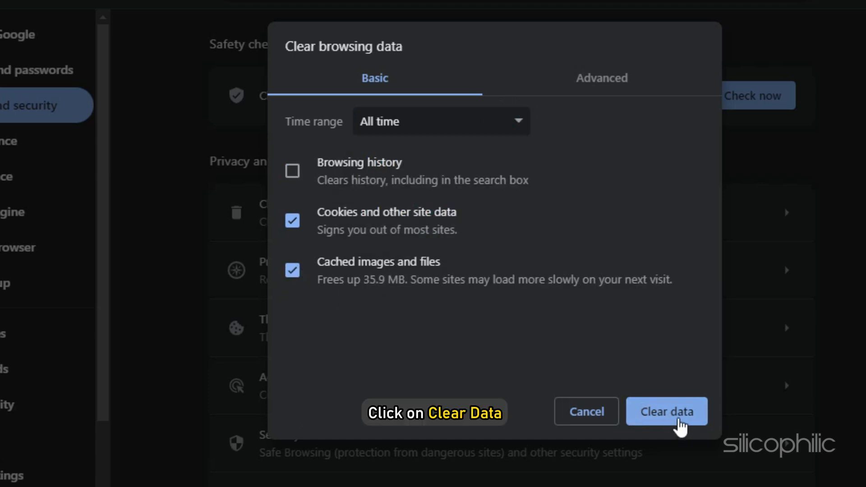
left_click(666, 412)
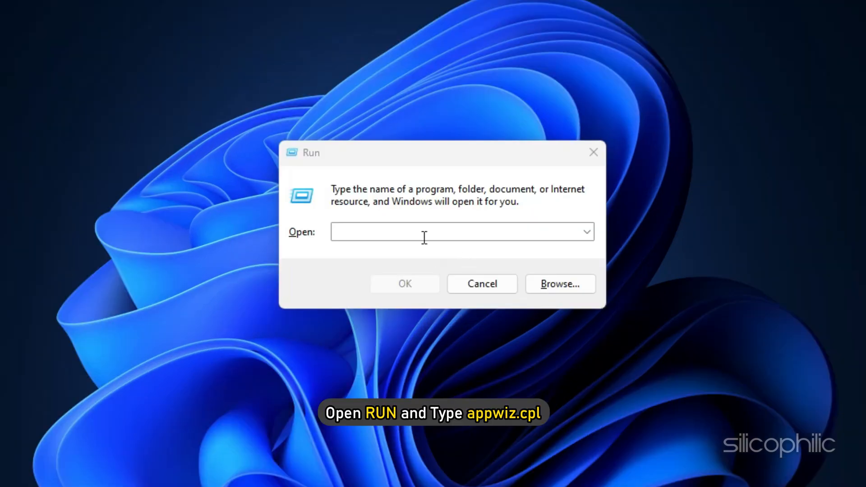
- Run appwiz.cpl, uninstall Roblox Player for User and acknowledge the completion message
type("appwiz.cpl")
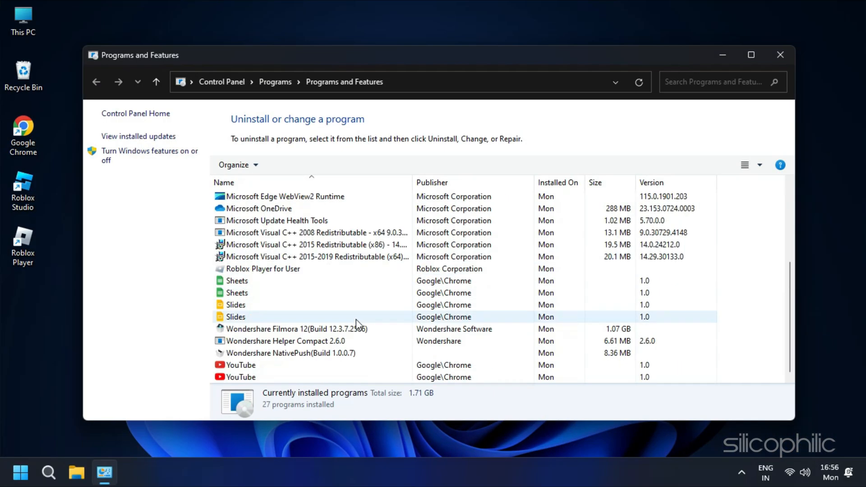
right_click(263, 269)
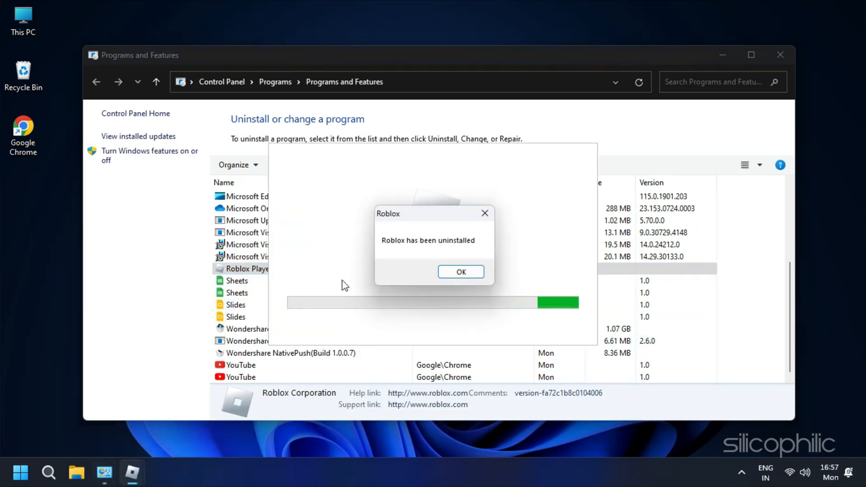
left_click(461, 271)
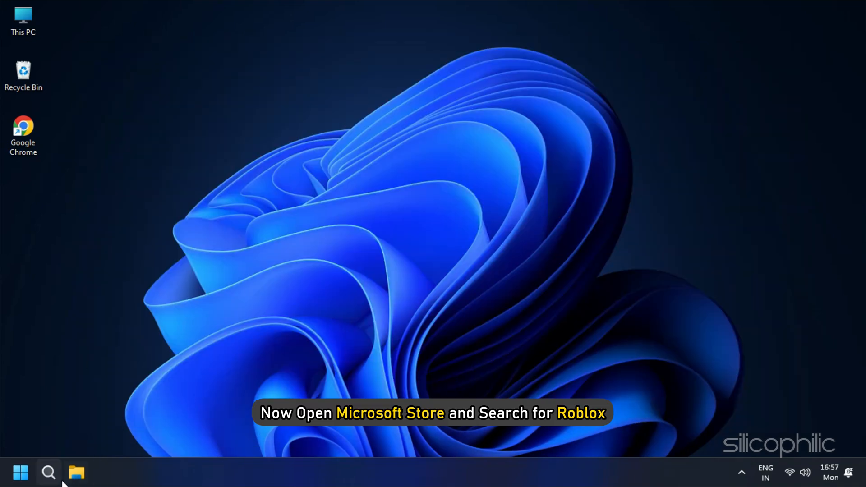
- Search Microsoft Store for roblox and start installing the Roblox app with Get
type("ro")
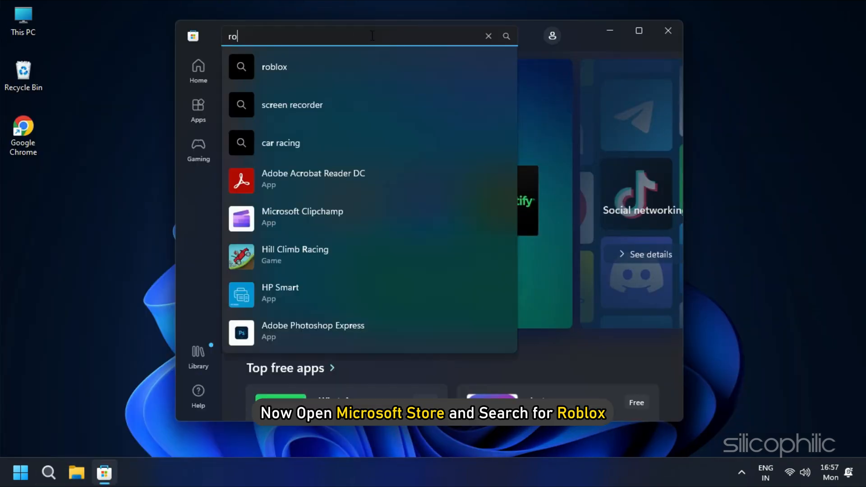
left_click(275, 67)
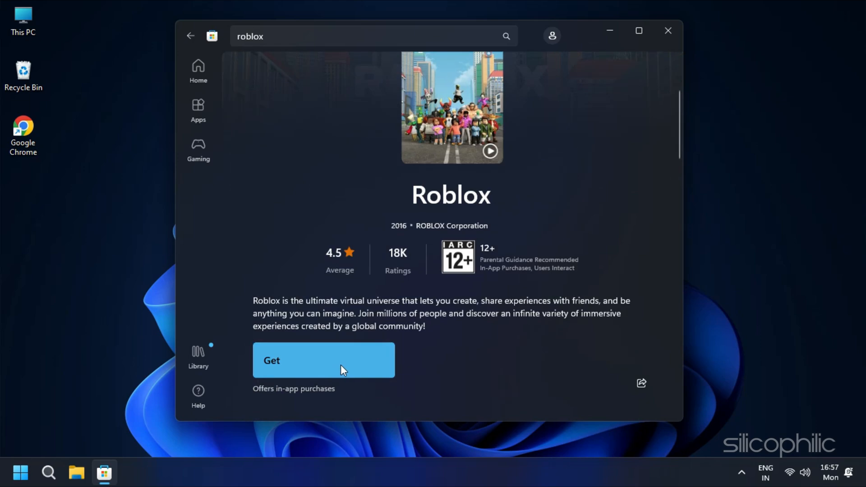
left_click(324, 361)
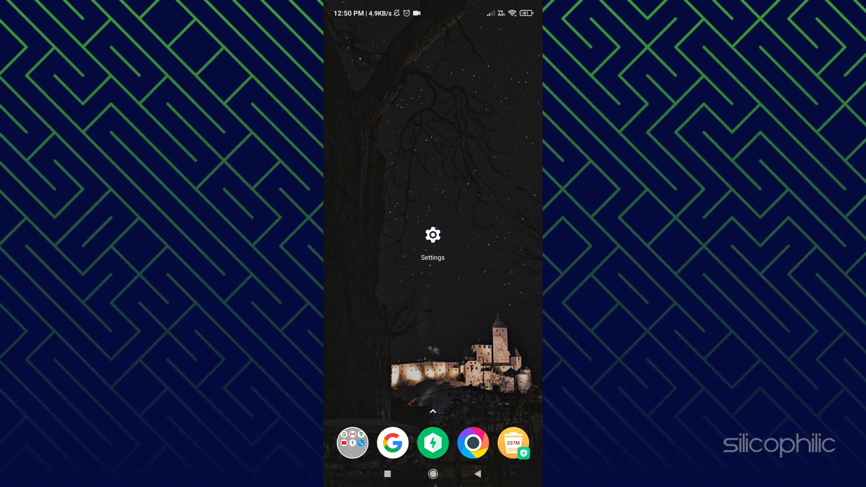
- In phone Settings, change the connected Wi-Fi network's IP settings from DHCP to Static
left_click(432, 235)
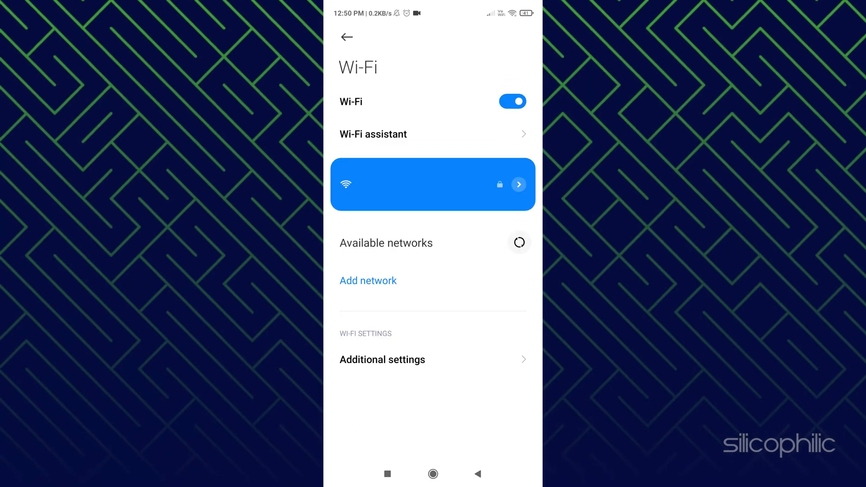
left_click(432, 184)
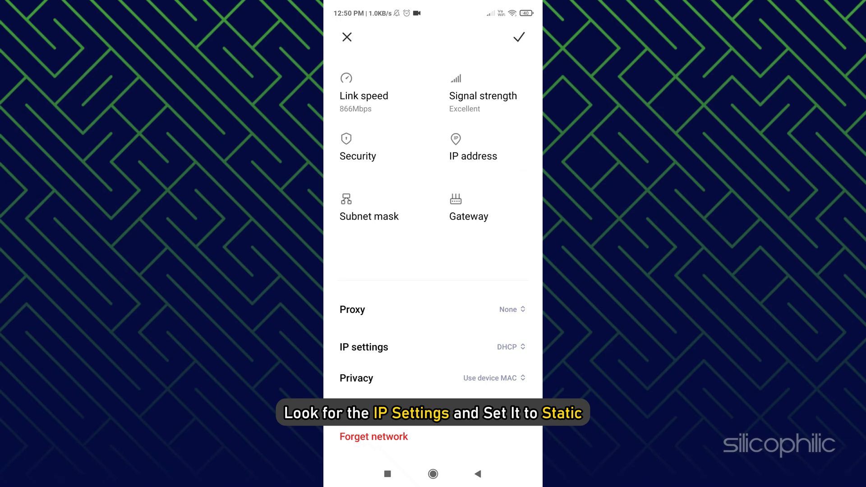
left_click(510, 347)
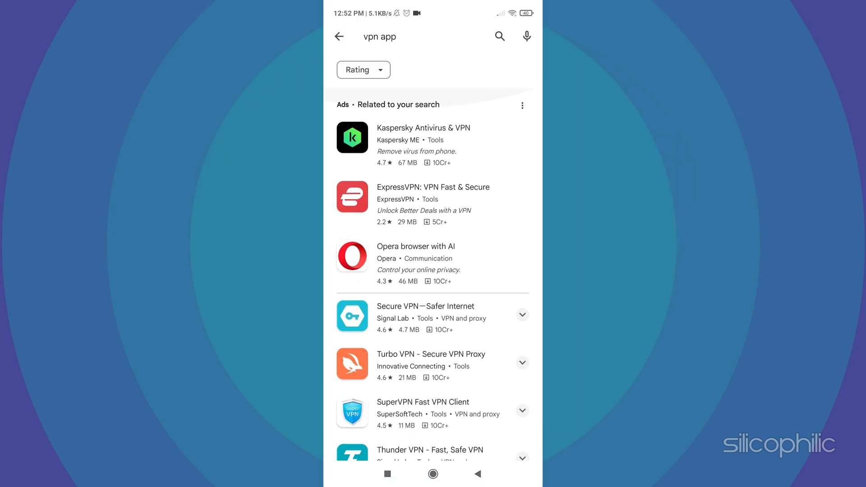
- Scroll through Play Store results for 'vpn app' and pick one
scroll("down", 3)
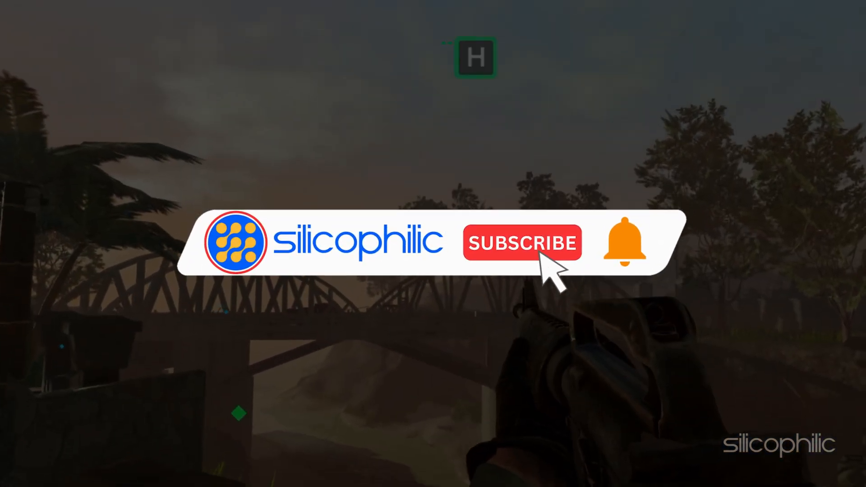
left_click(521, 242)
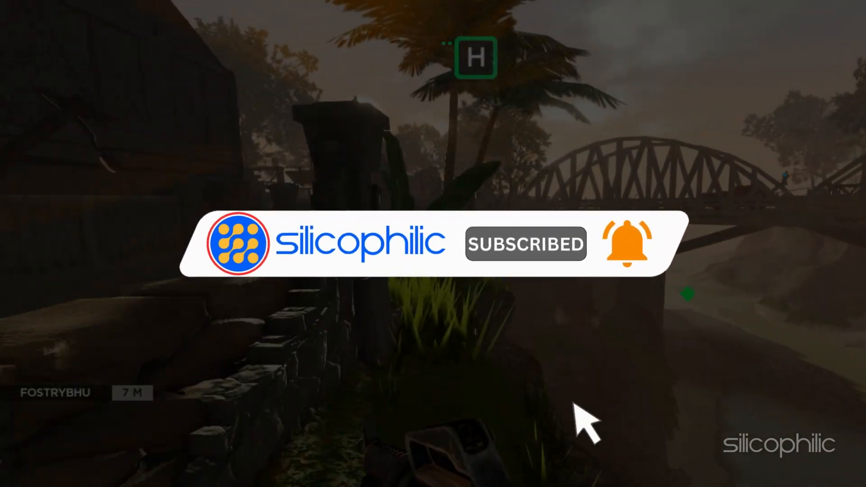